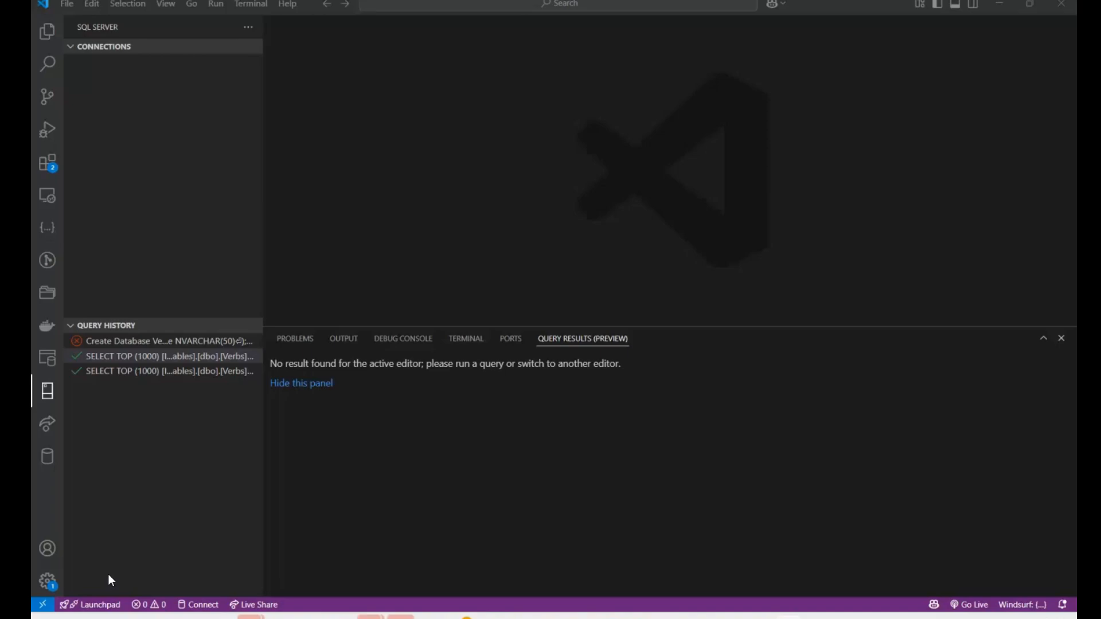
- Switch to the Management Studio window showing the Connect to Server dialog
key("alt+tab")
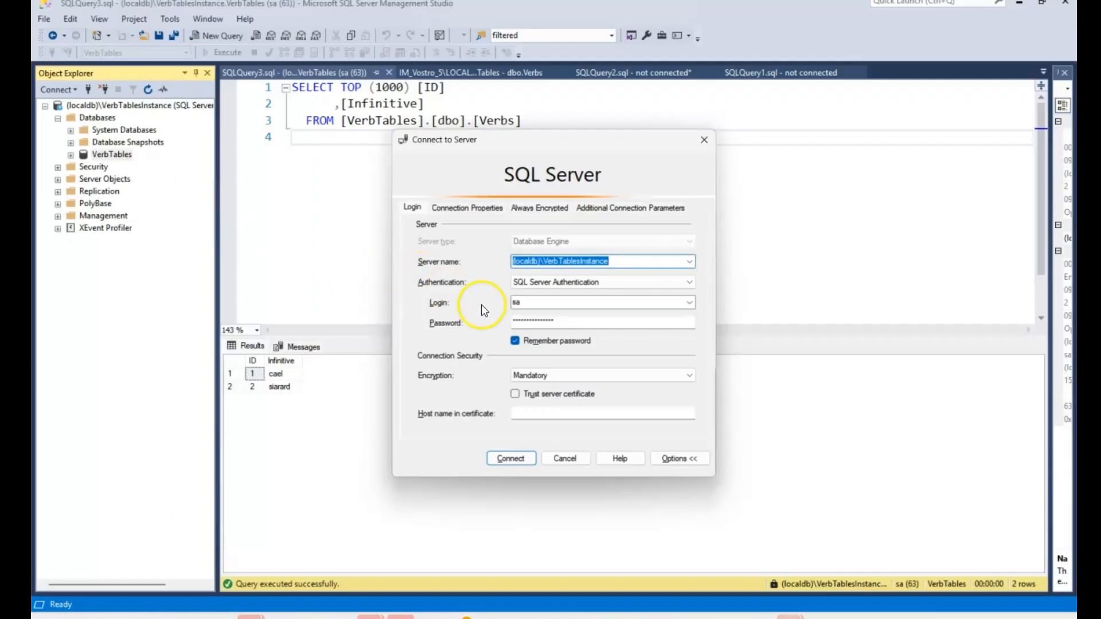
- Copy the server name (localdb)\VerbTablesInstance and login sa, then return to VS Code
left_click(678, 458)
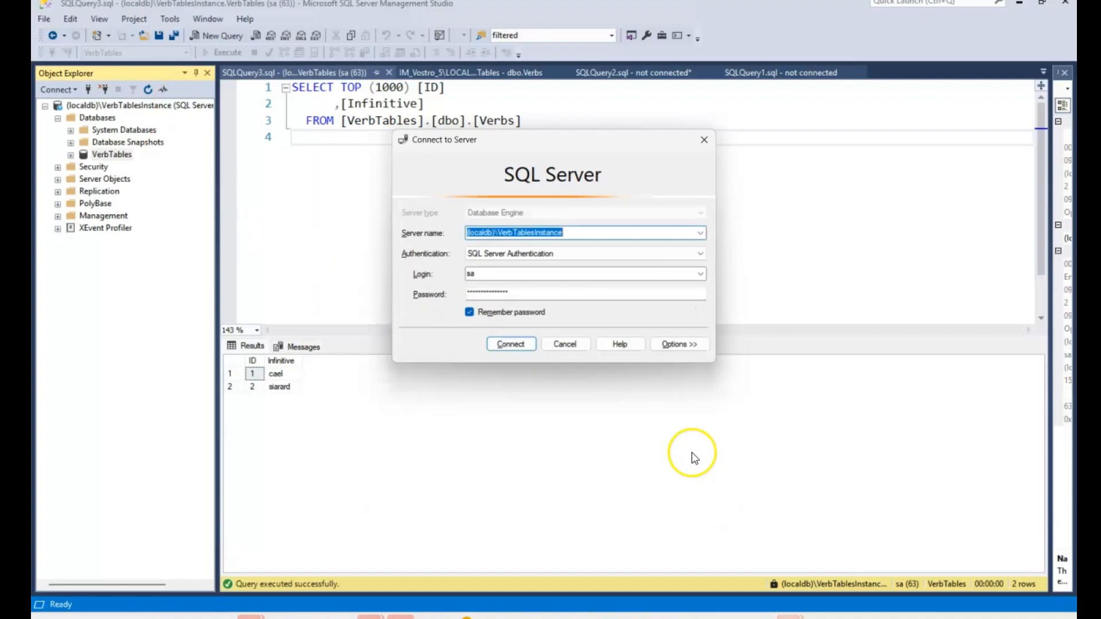
left_click(569, 232)
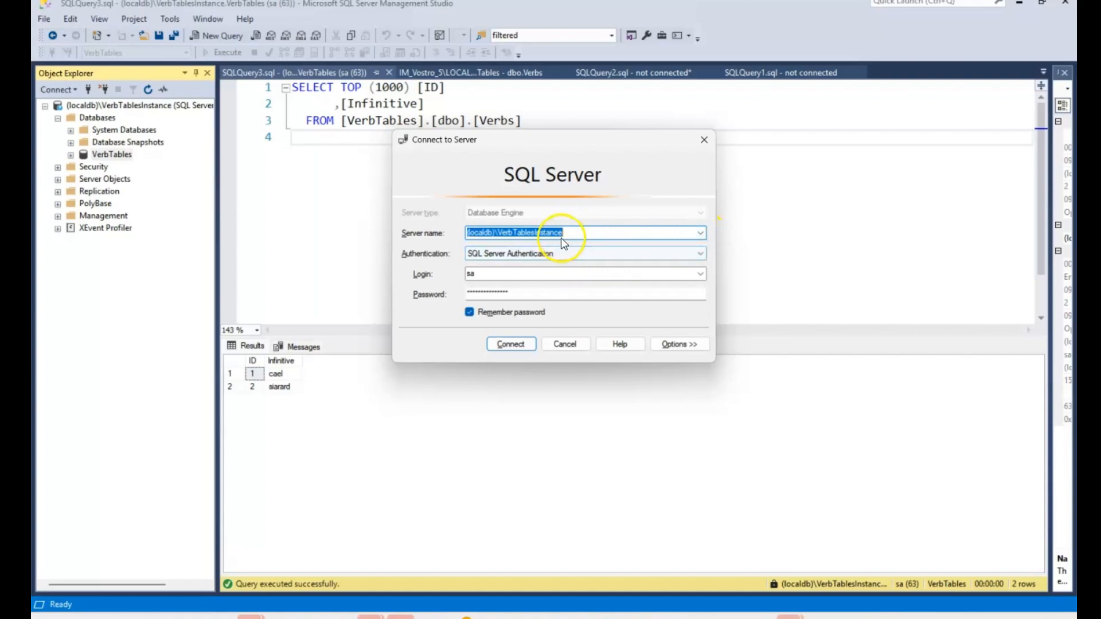
left_click(582, 274)
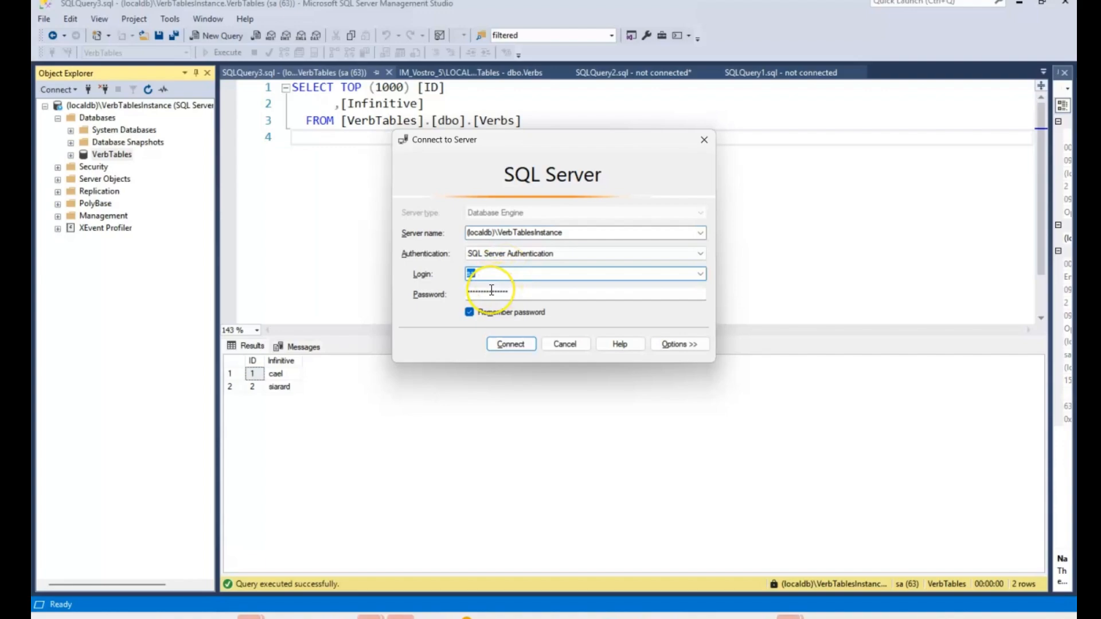
key("alt+tab")
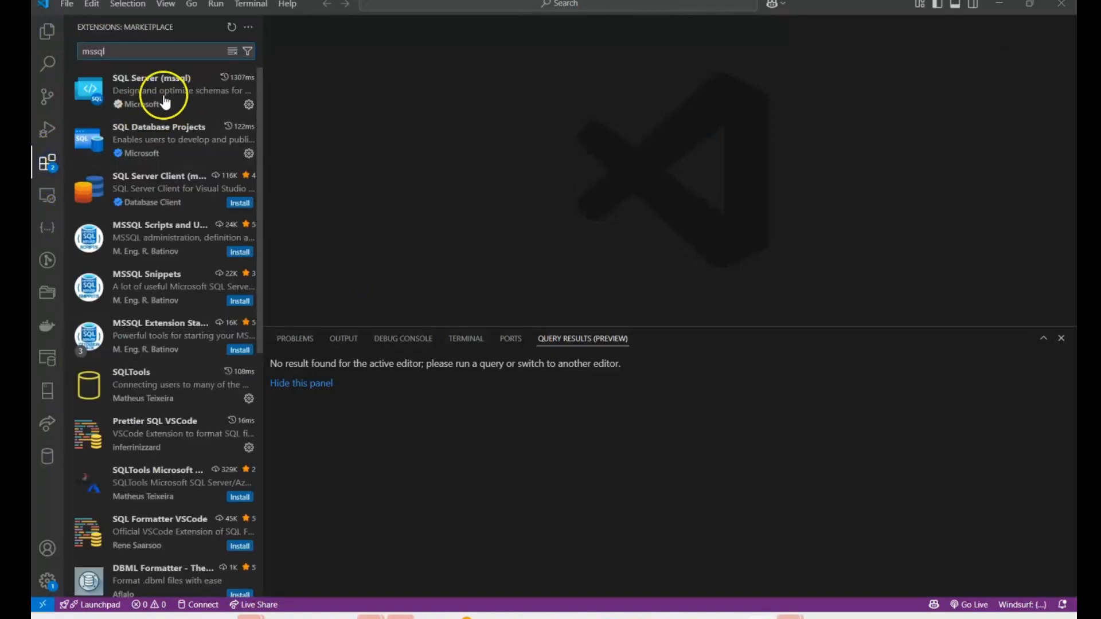
mouse_move(162, 92)
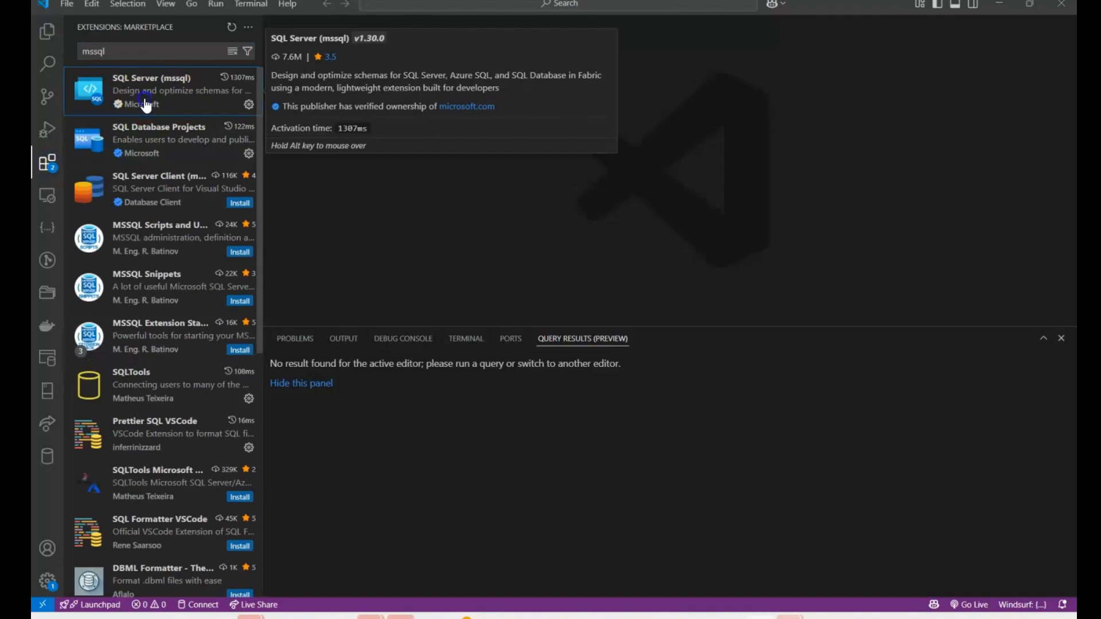
- View the SQL Server (mssql) extension details and switch to the SQL Server connections panel
left_click(161, 91)
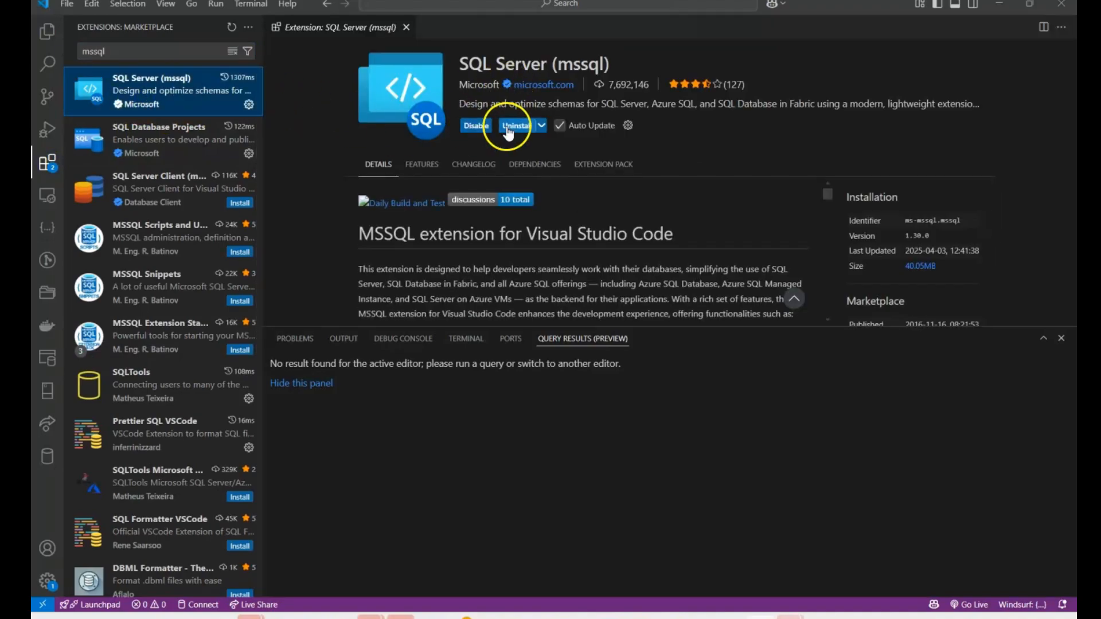
mouse_move(46, 394)
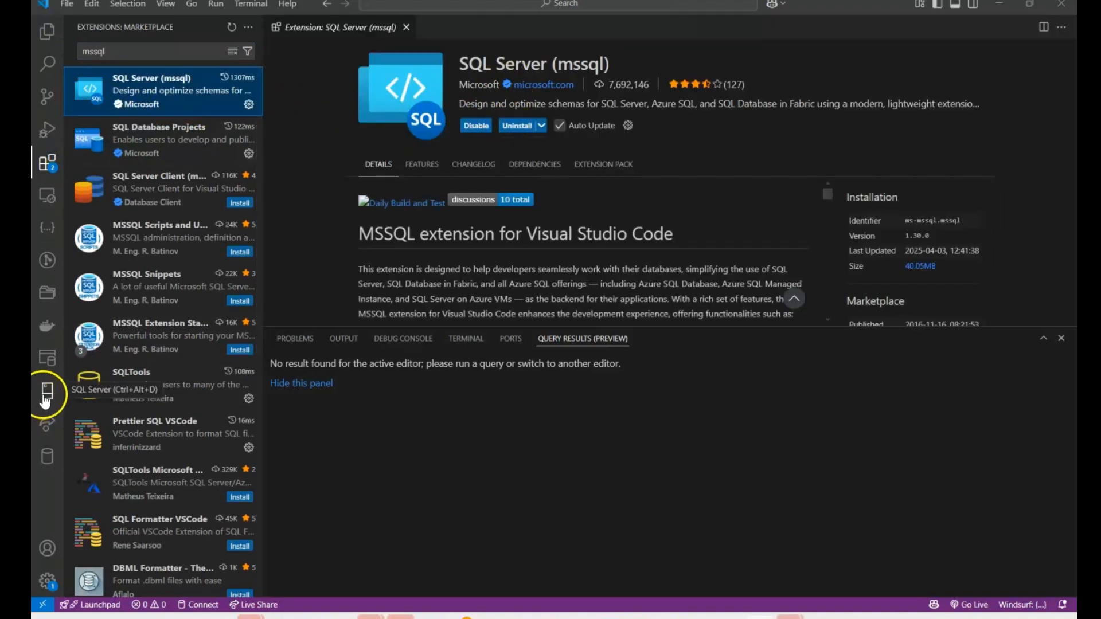
left_click(47, 394)
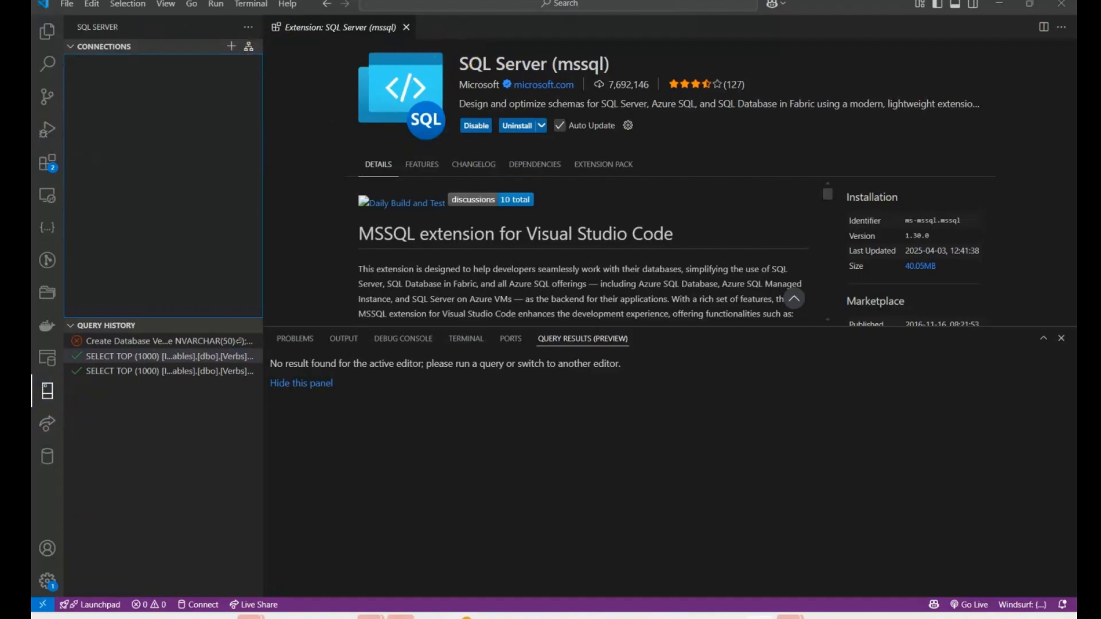
- Start a new connection profile named VerbTables
left_click(232, 46)
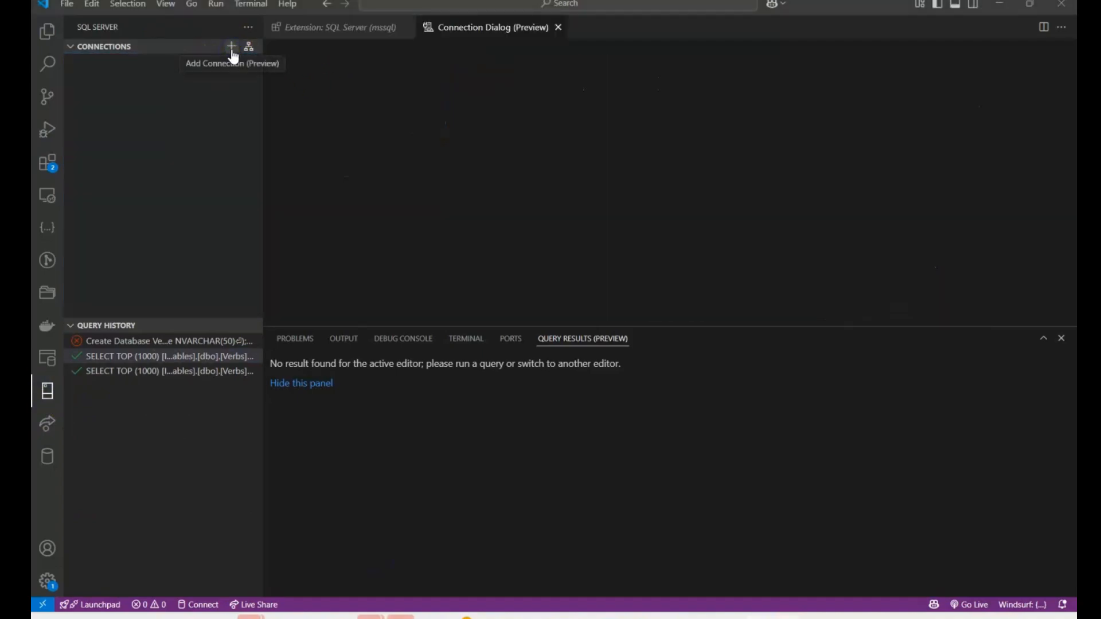
left_click(231, 47)
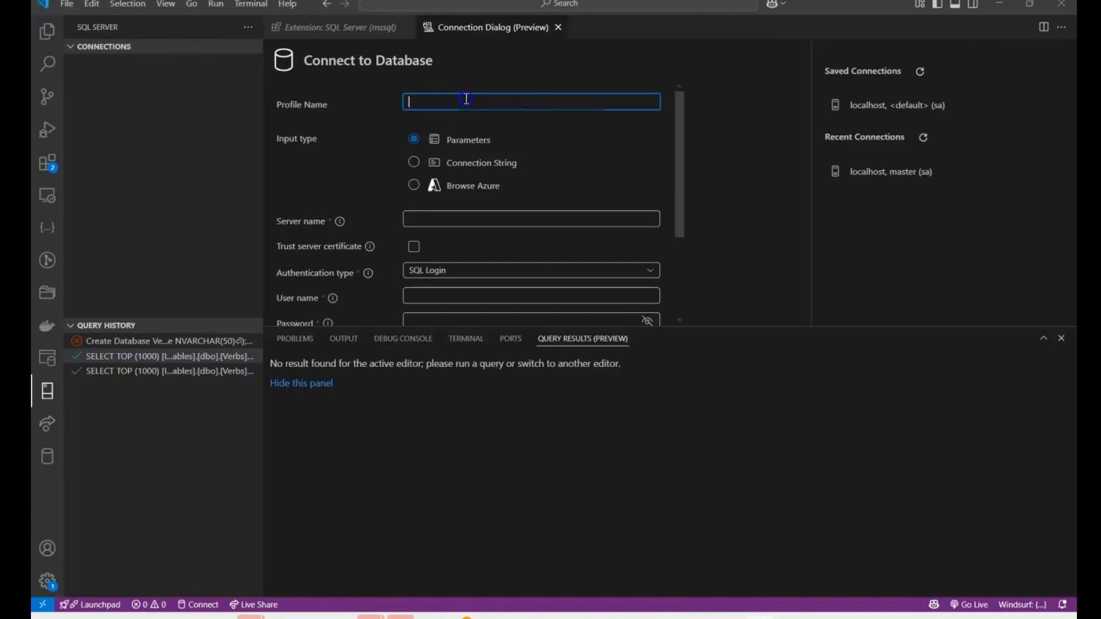
type("V")
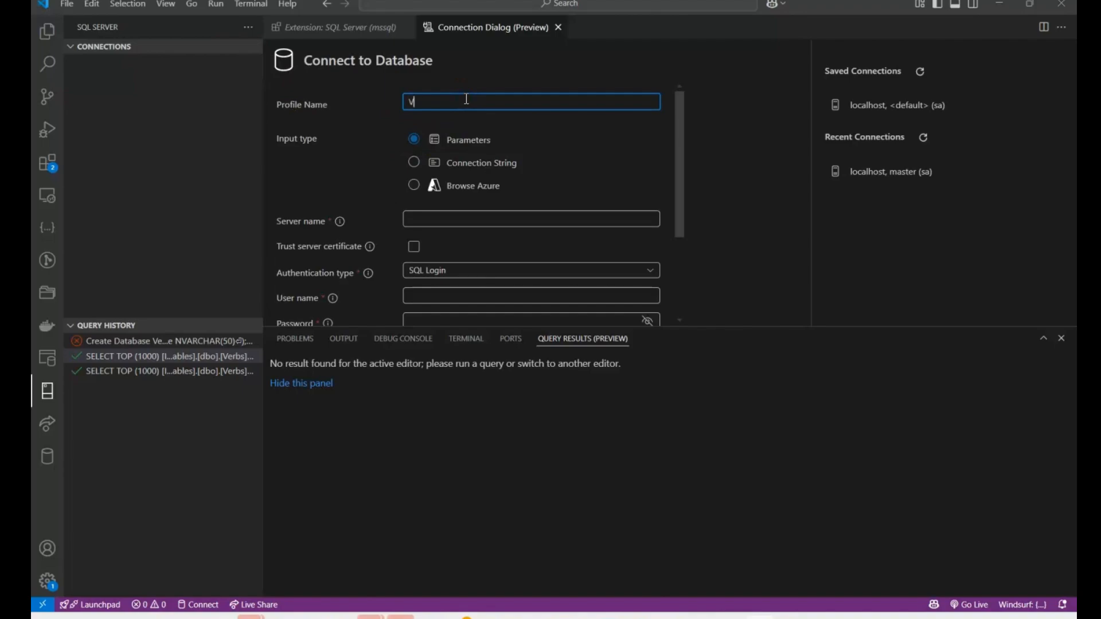
type("erbTablesLocal")
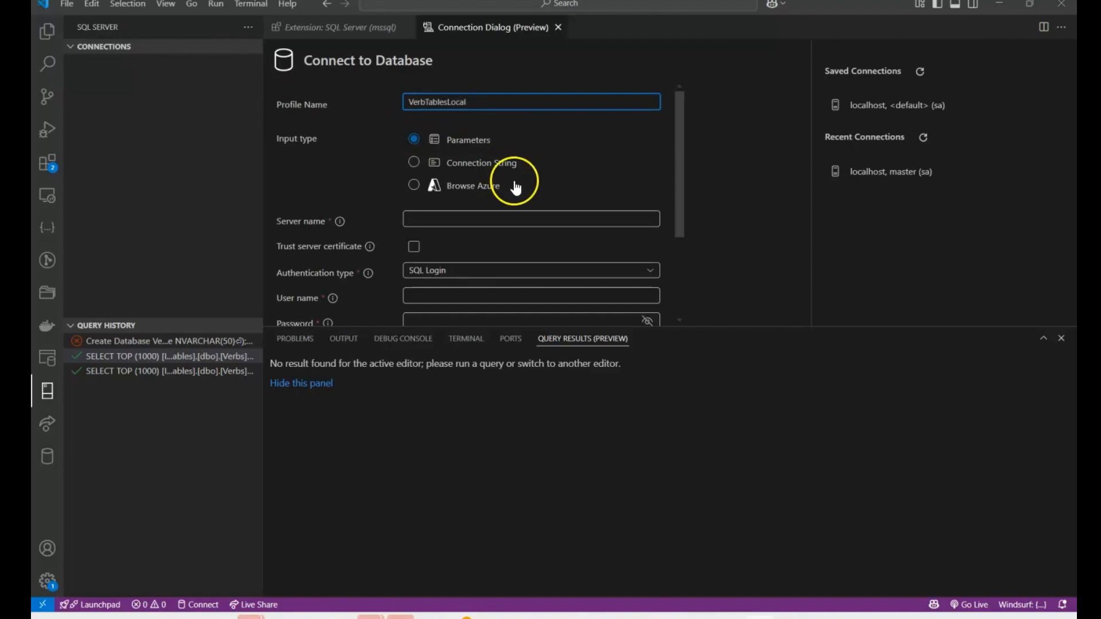
- Fill in server (localdb)\VerbTablesInstance from clipboard history and SQL Login user sa
left_click(530, 219)
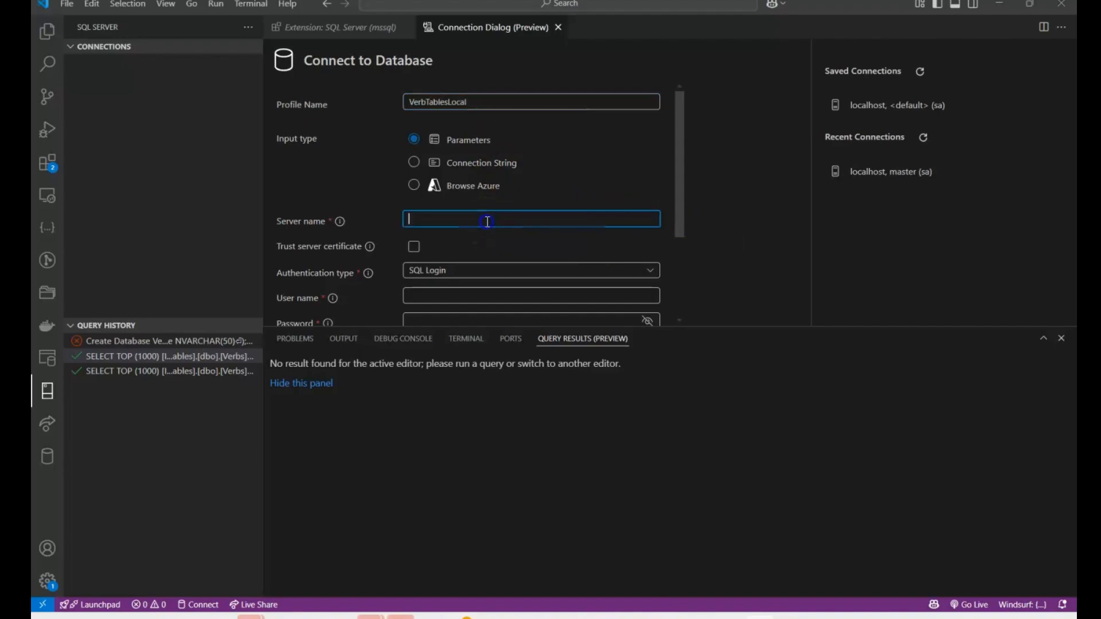
key("Win+v")
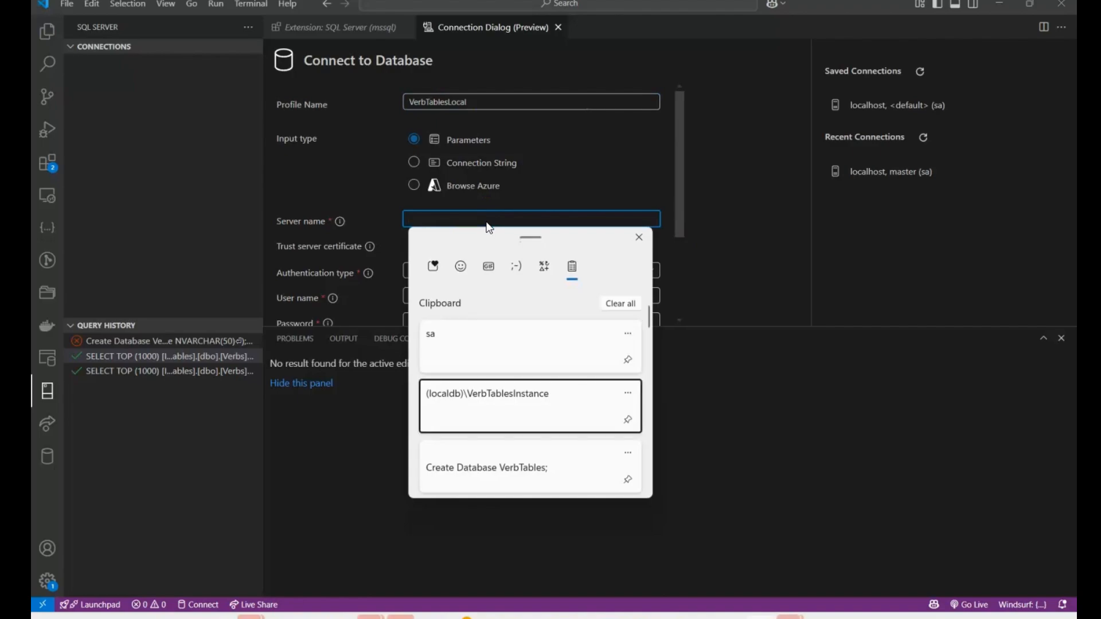
left_click(487, 393)
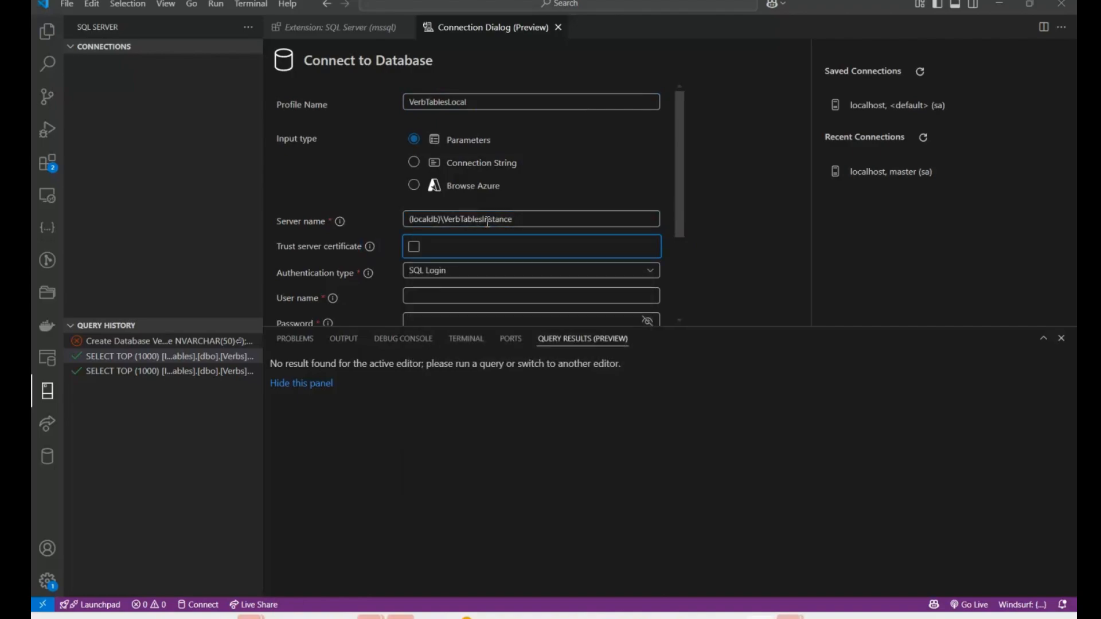
left_click(530, 296)
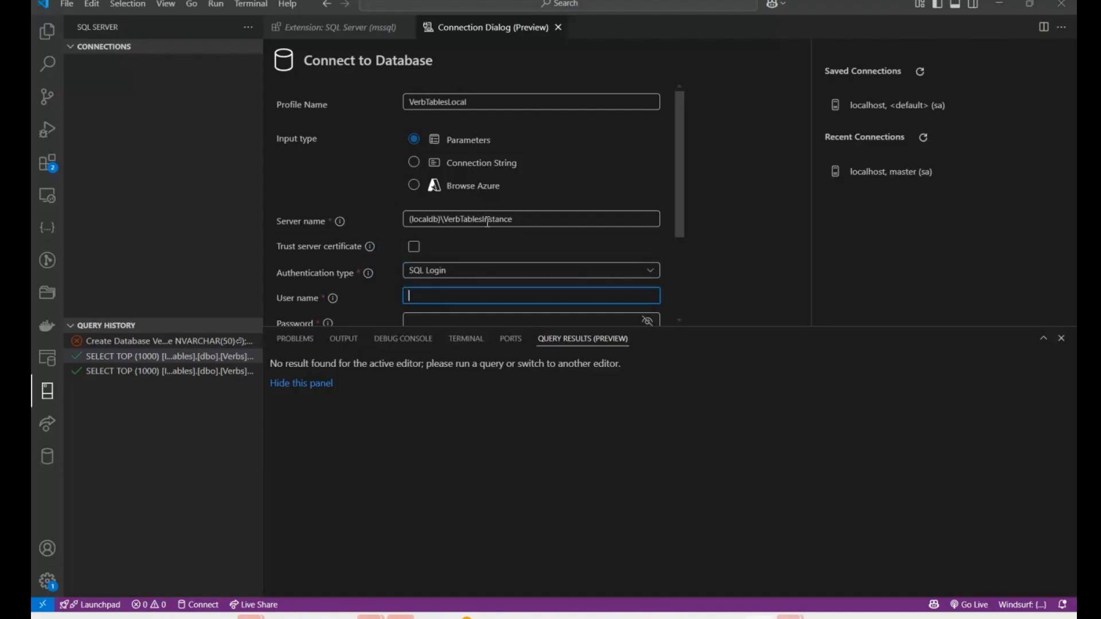
type("sa")
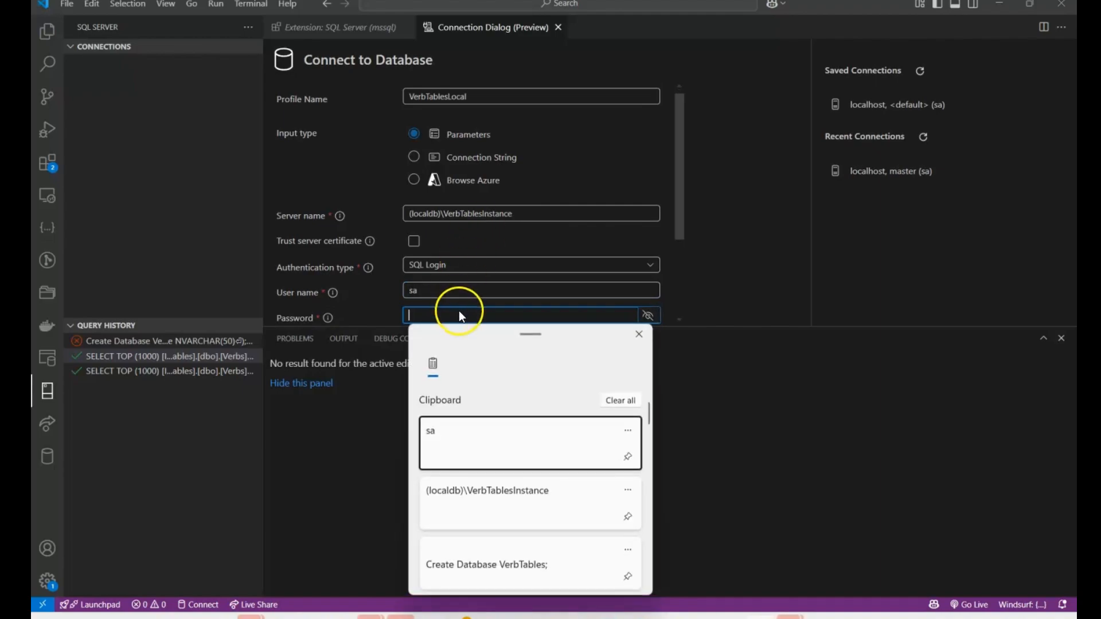
scroll("down", 3)
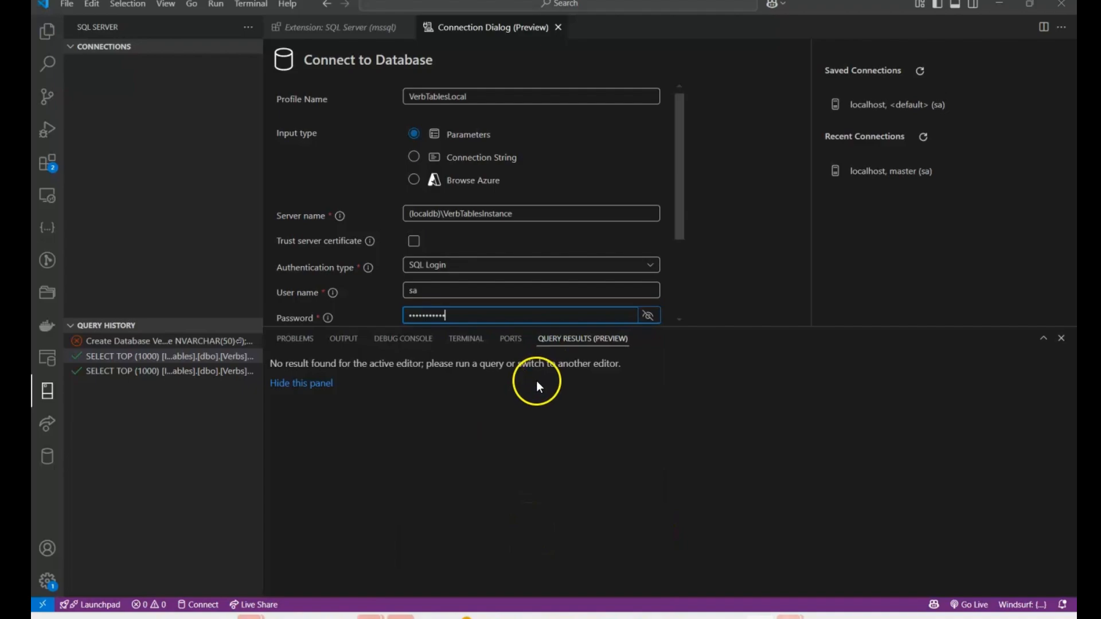
mouse_move(702, 325)
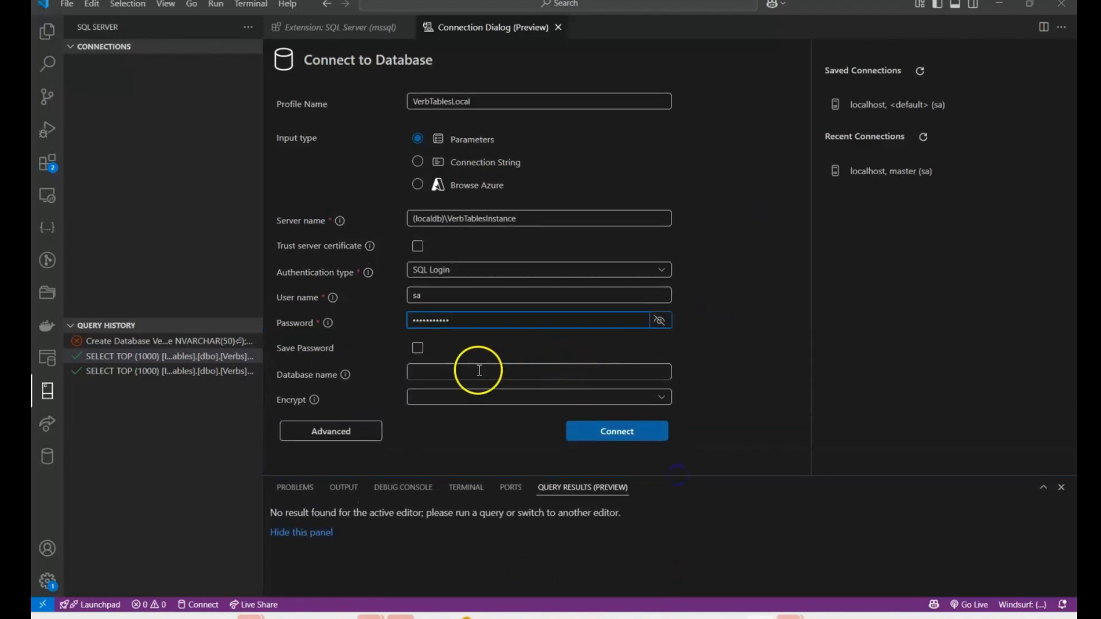
- Save the password and connect with the VerbTablesLocal profile
left_click(417, 348)
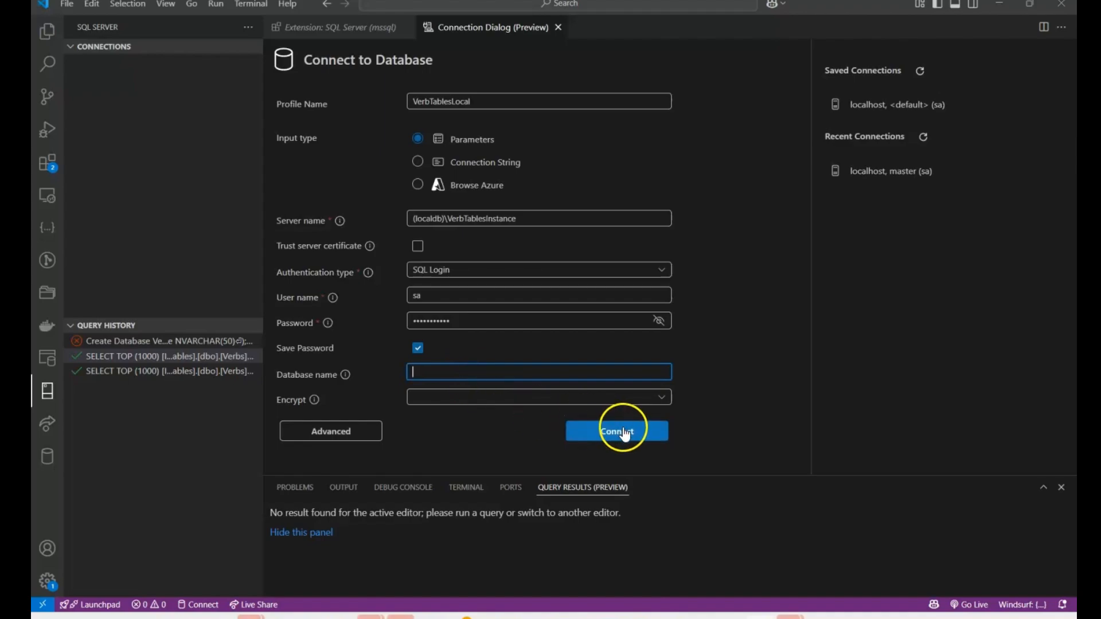
left_click(616, 431)
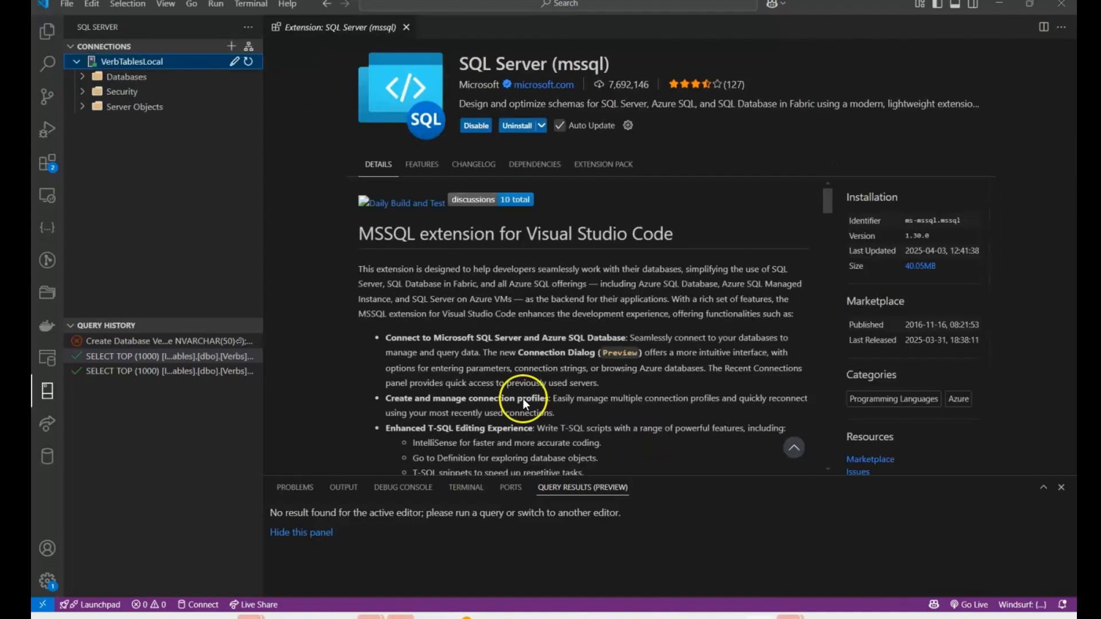
- Expand Security, Databases, VerbTables and Tables down to dbo.Verbs and query its top 1000 rows
left_click(406, 28)
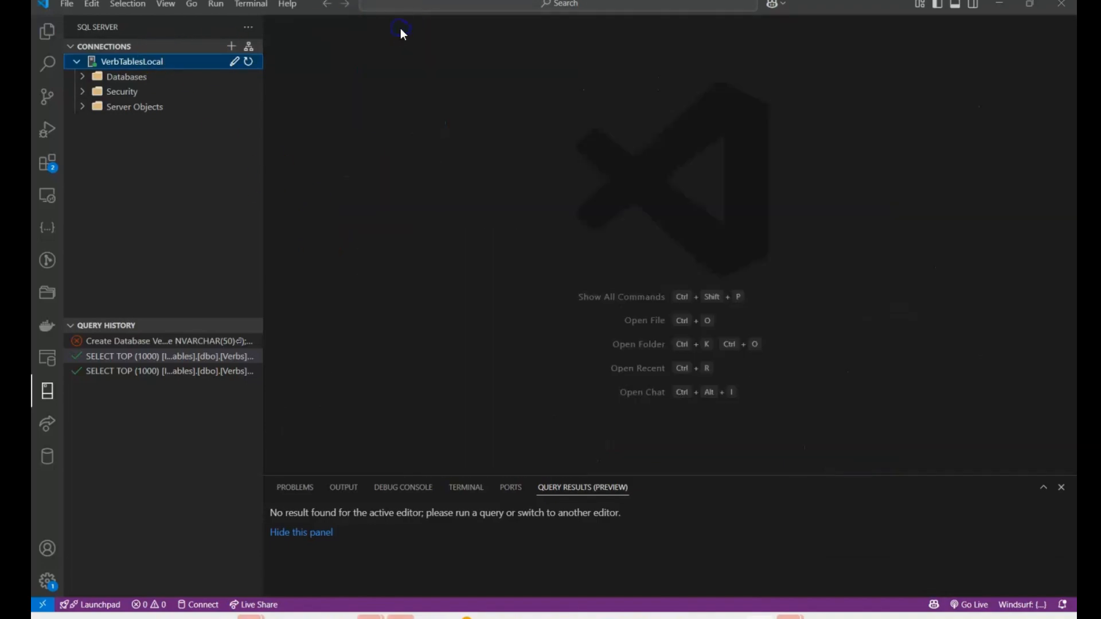
left_click(122, 91)
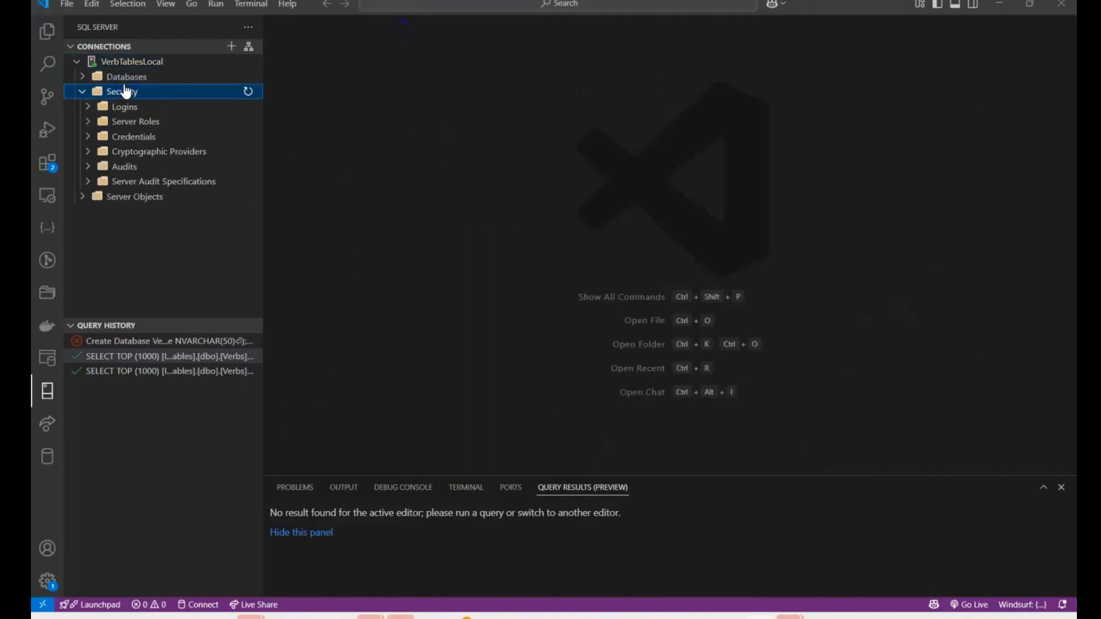
left_click(126, 76)
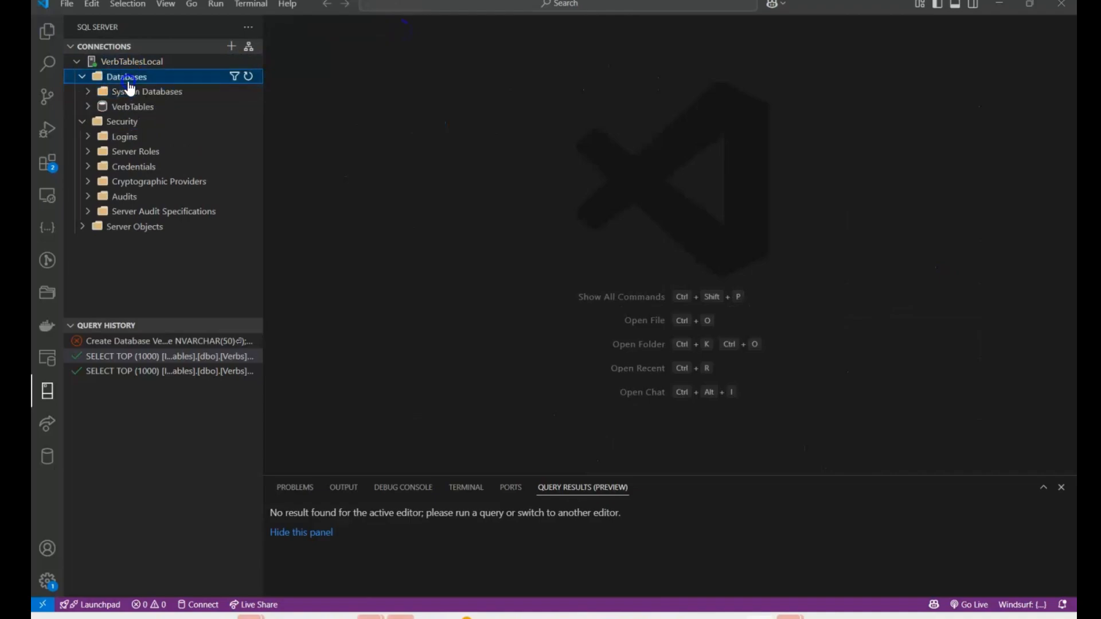
left_click(132, 106)
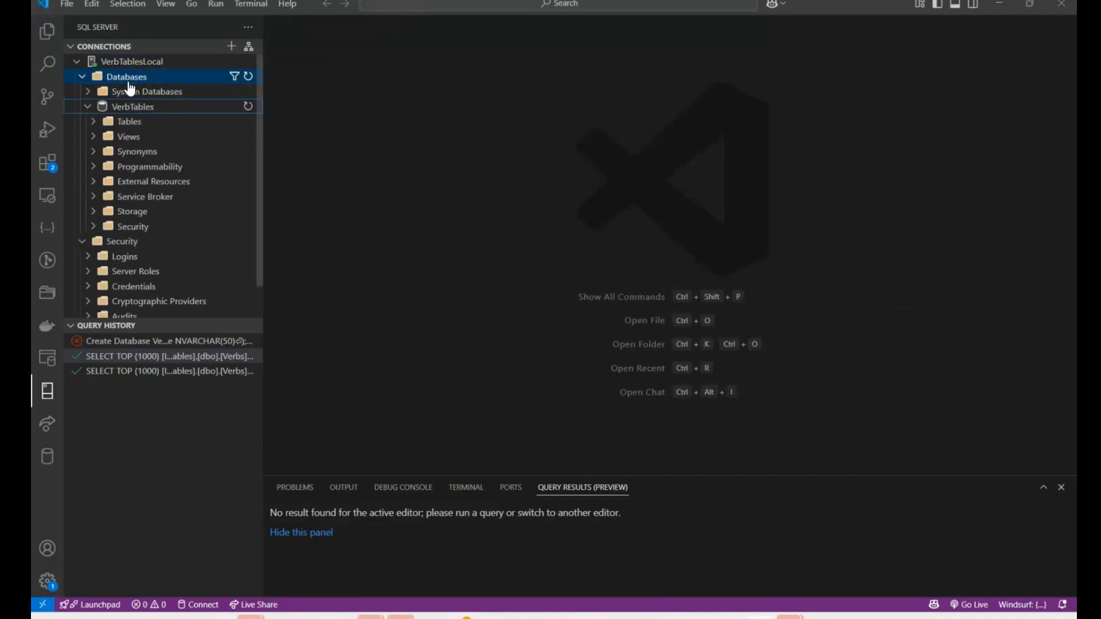
left_click(129, 121)
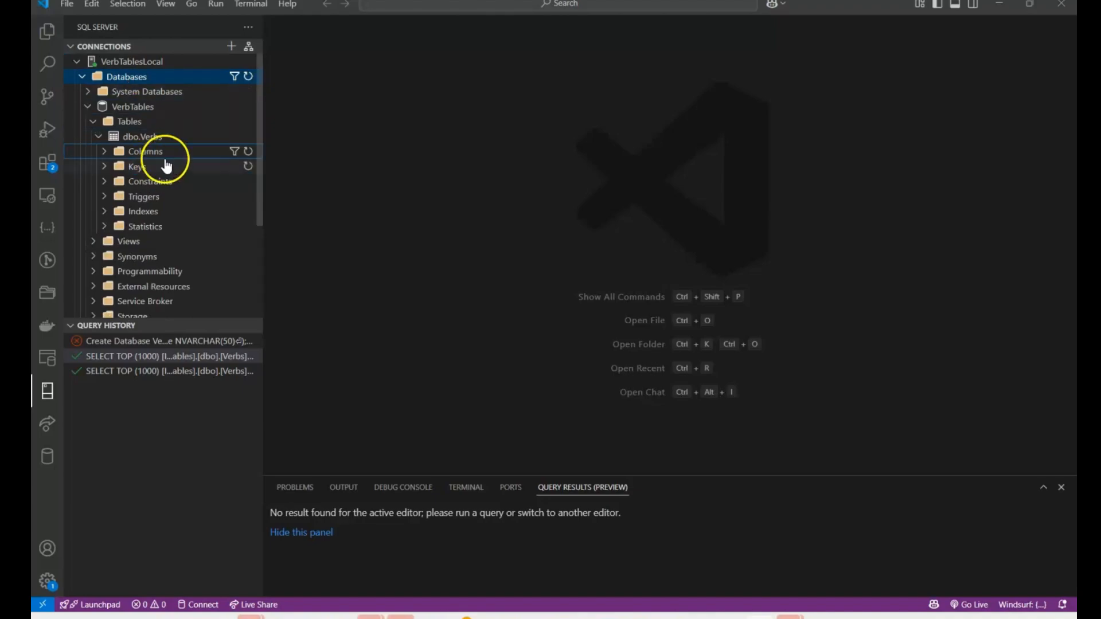
right_click(142, 136)
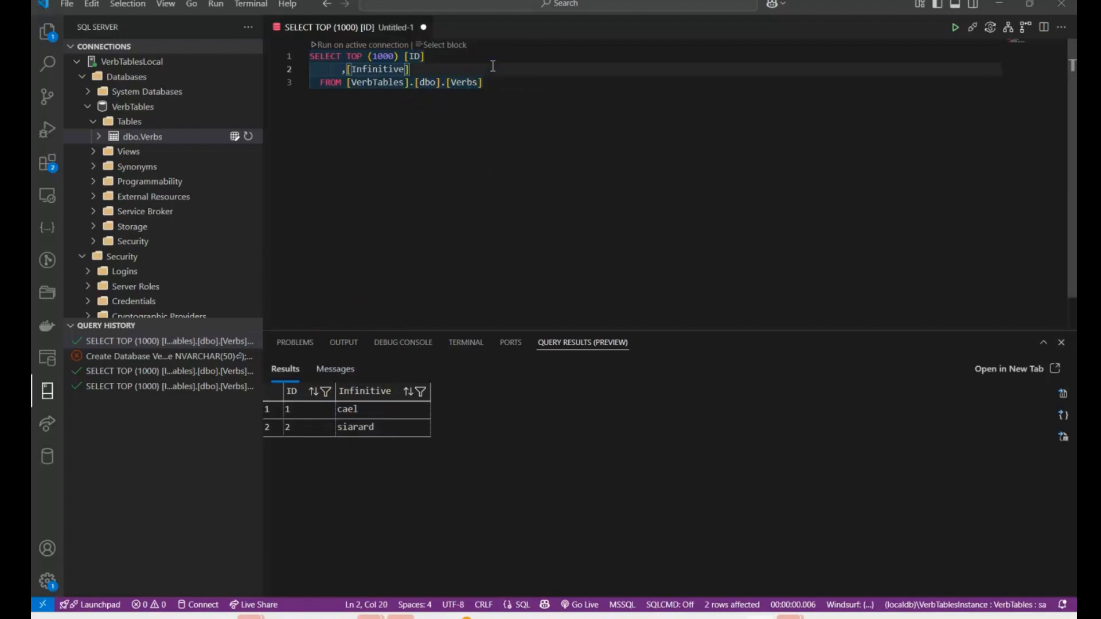
- Filter the Verbs query with WHERE ID = 1 and run it to get the single row cael
type("WHERE ID = 1")
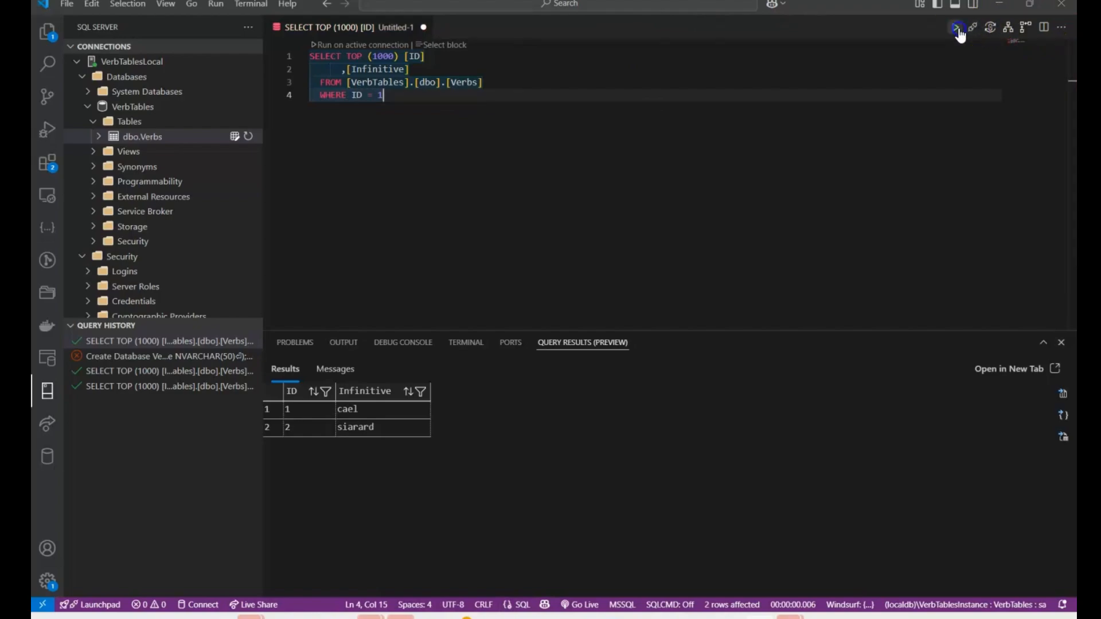
left_click(955, 27)
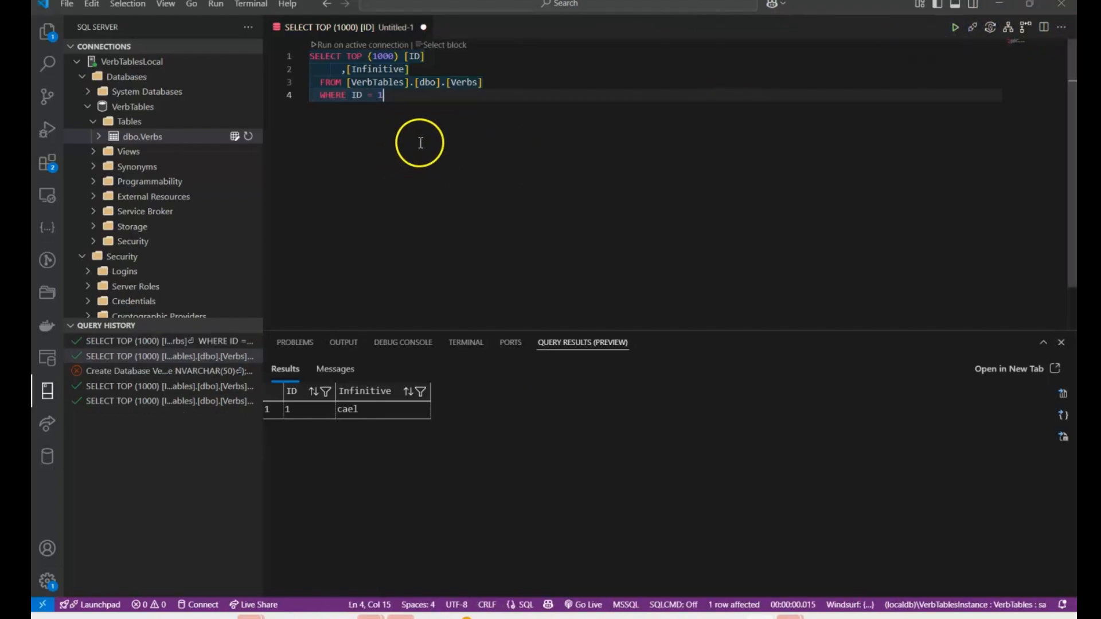
right_click(141, 137)
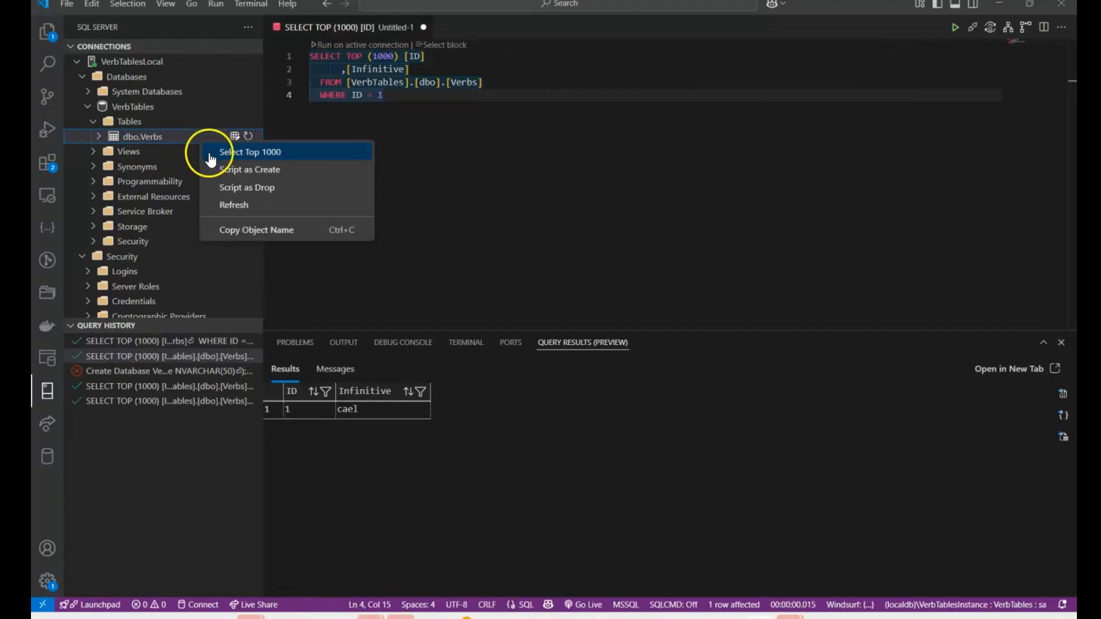